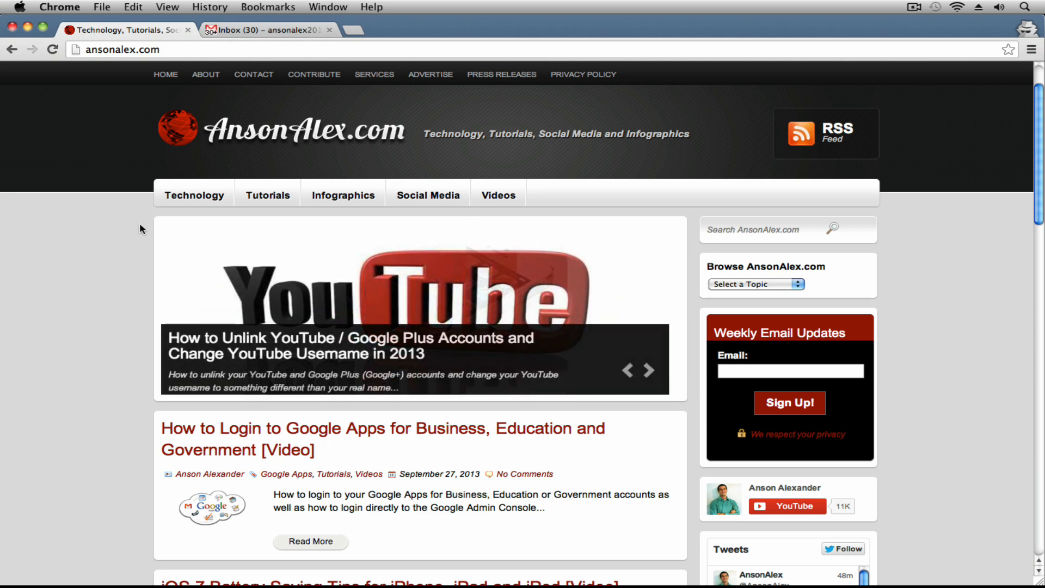
Step: Switch from the AnsonAlex.com page to the Gmail Inbox tab showing 30 messages
{"action": "left_click", "coordinate": [267, 29]}
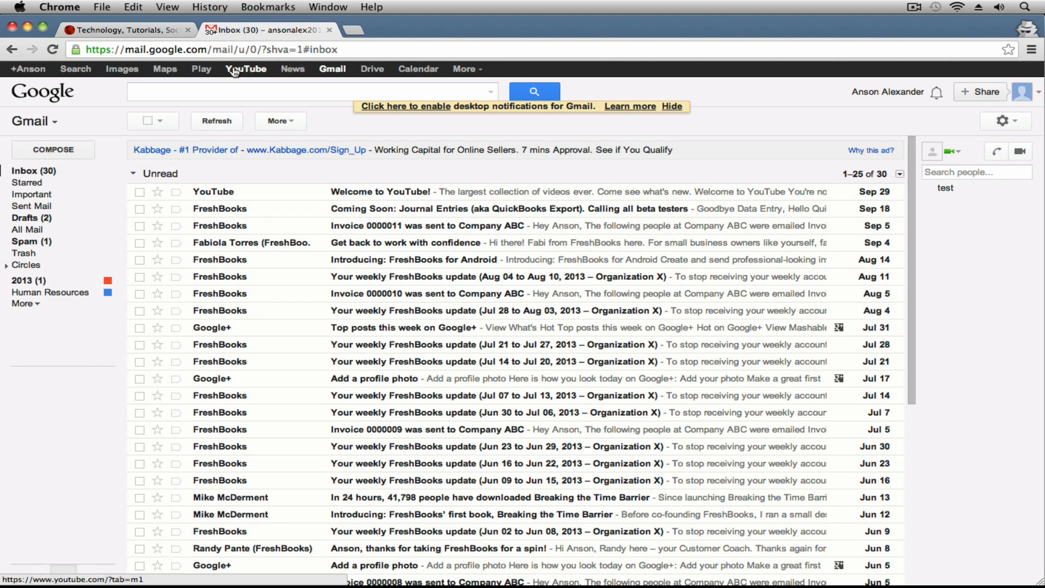
{"action": "mouse_move", "coordinate": [248, 71]}
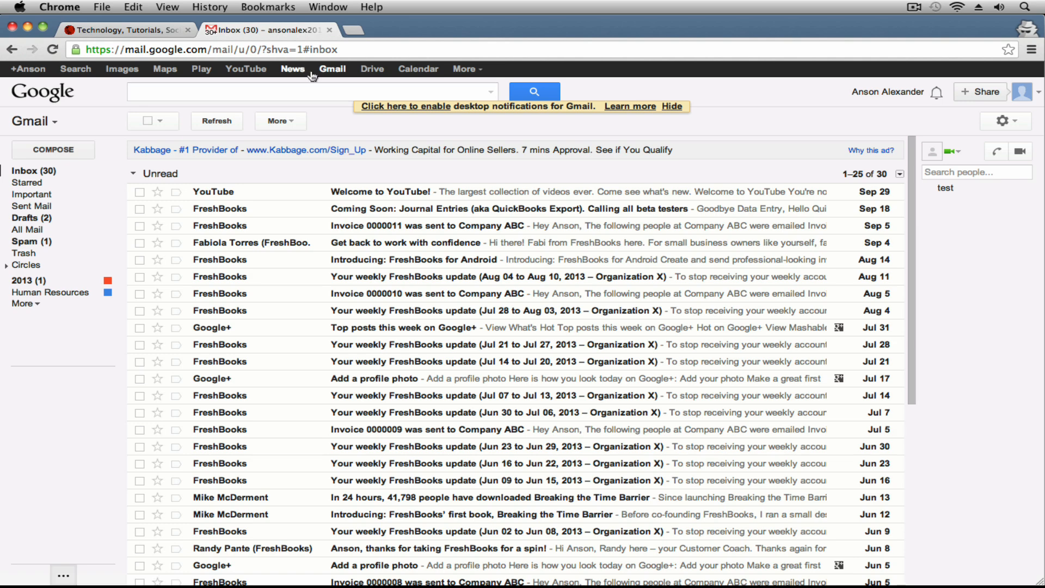
{"action": "mouse_move", "coordinate": [267, 528]}
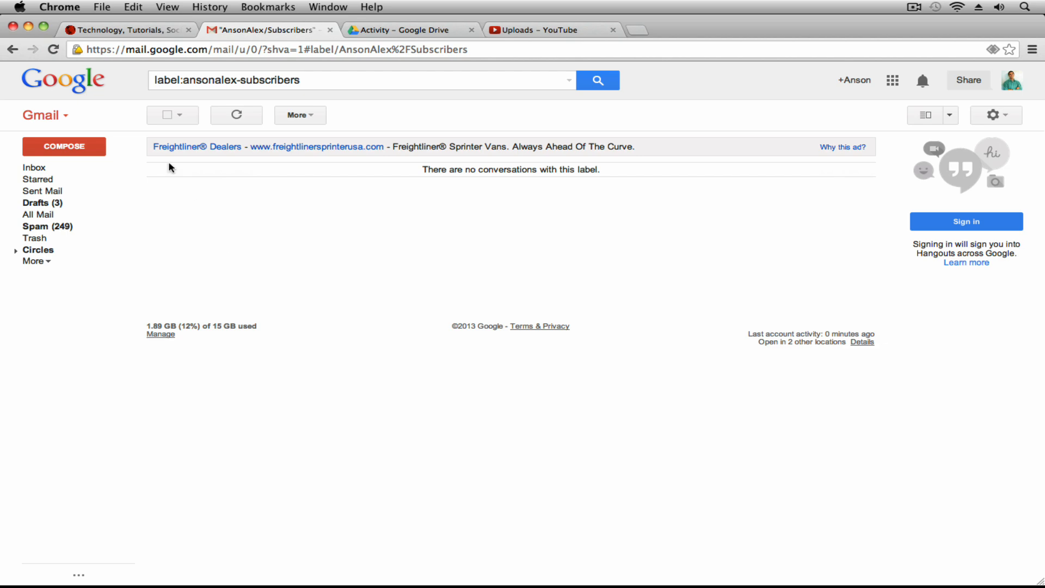
{"action": "mouse_move", "coordinate": [372, 93]}
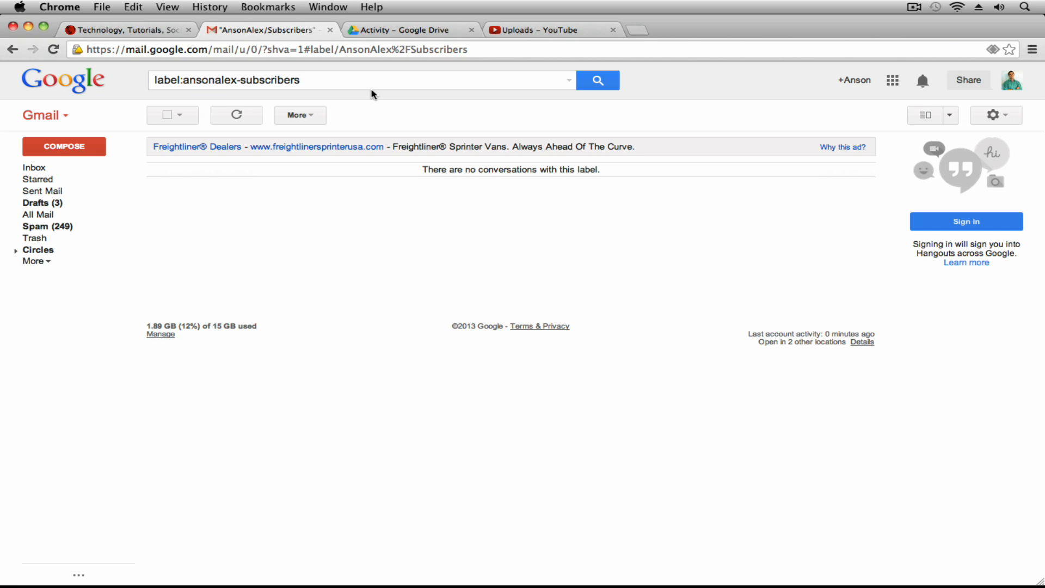
{"action": "mouse_move", "coordinate": [563, 112]}
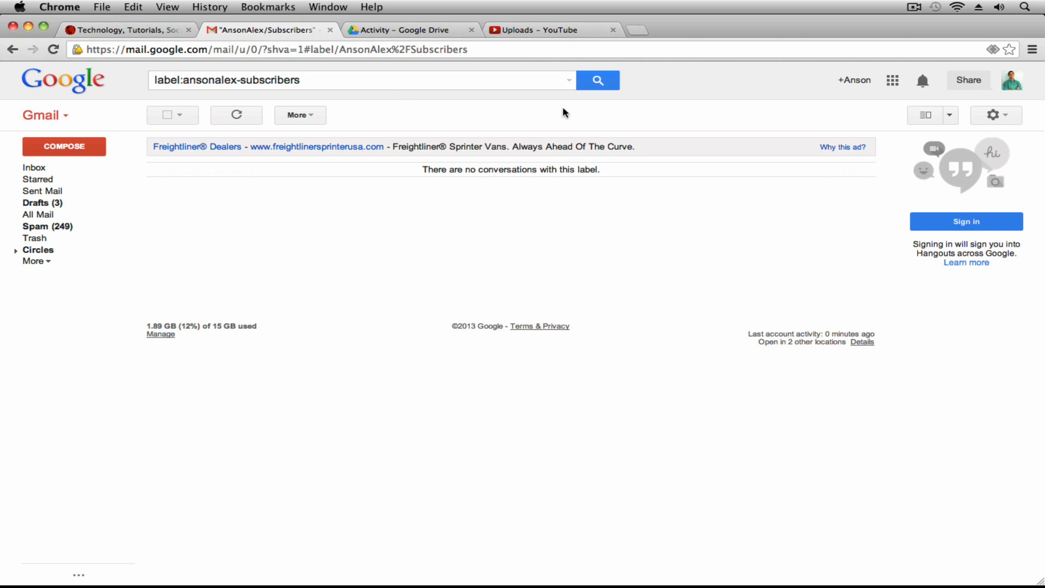
{"action": "mouse_move", "coordinate": [625, 121]}
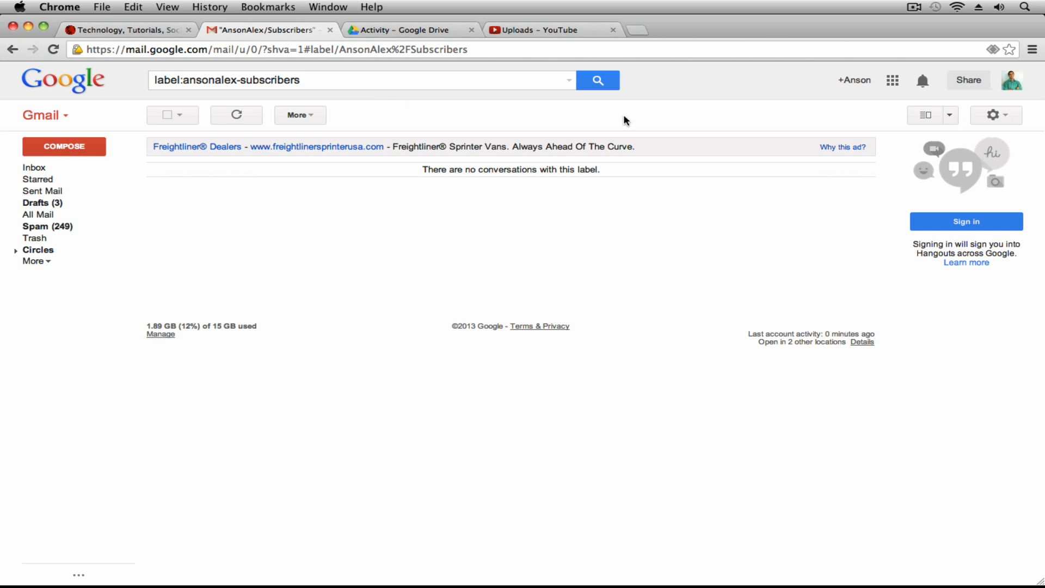
{"action": "mouse_move", "coordinate": [671, 119]}
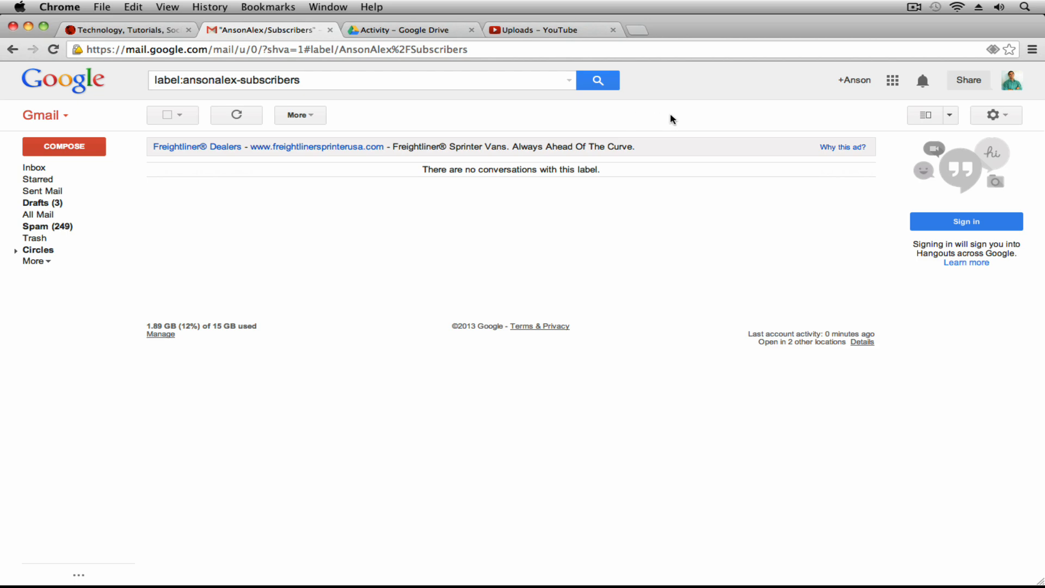
{"action": "mouse_move", "coordinate": [888, 109]}
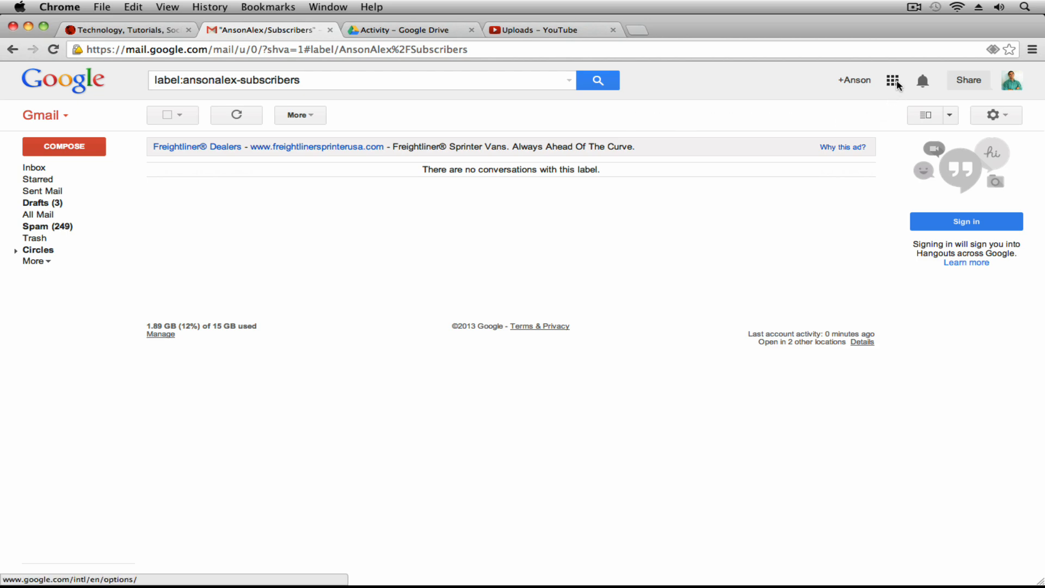
Step: Open the Google apps launcher beside +Anson, listing YouTube, Maps, Drive and Calendar
{"action": "left_click", "coordinate": [897, 80]}
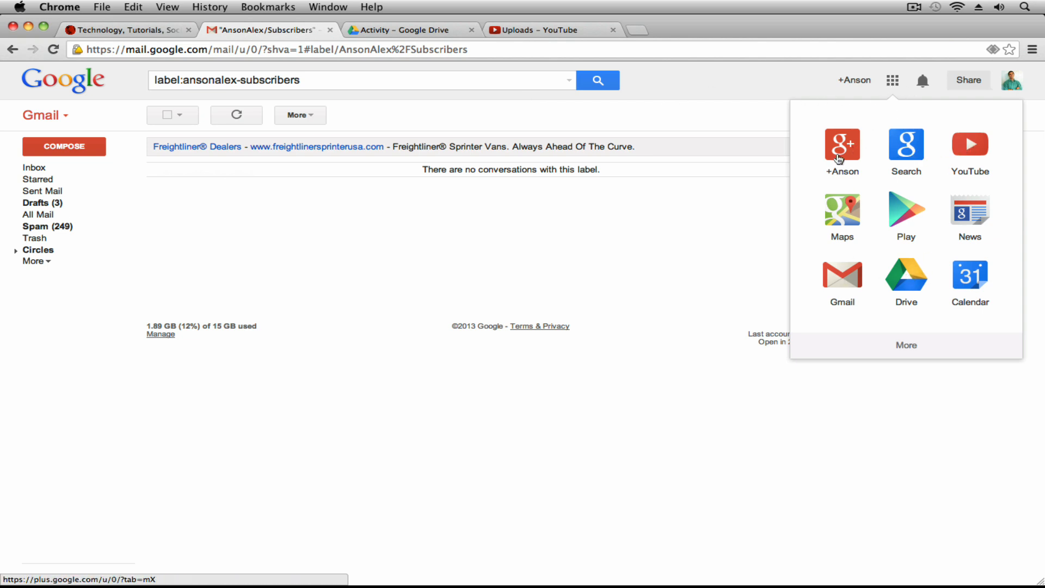
{"action": "mouse_move", "coordinate": [847, 235]}
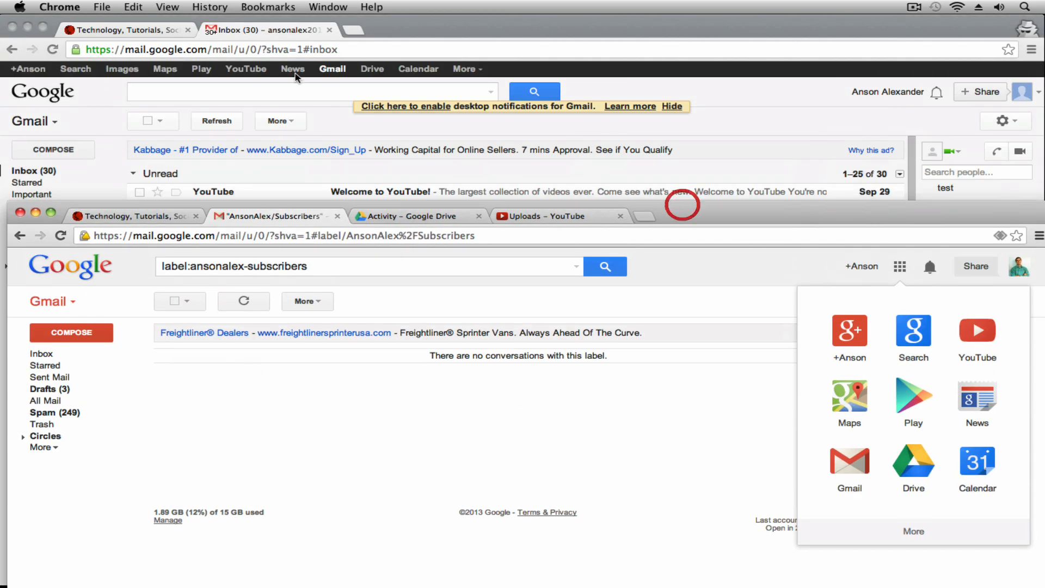
{"action": "mouse_move", "coordinate": [266, 80]}
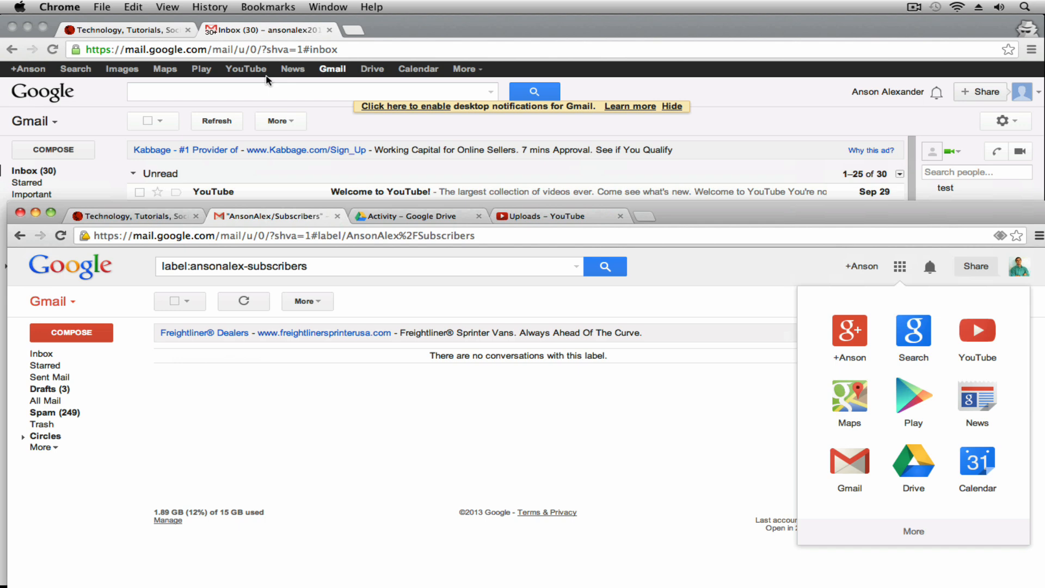
{"action": "mouse_move", "coordinate": [273, 100]}
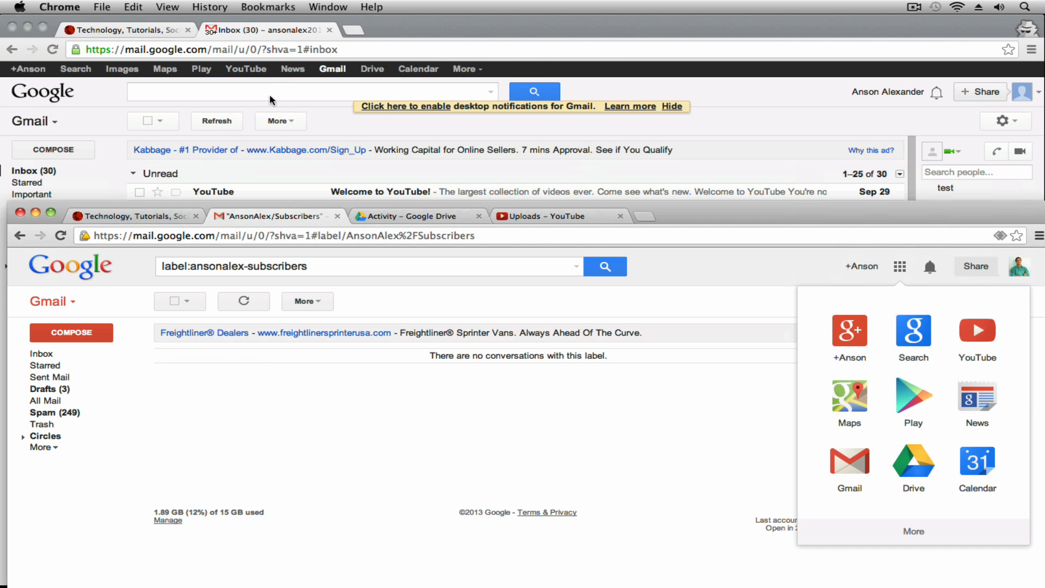
{"action": "mouse_move", "coordinate": [339, 103]}
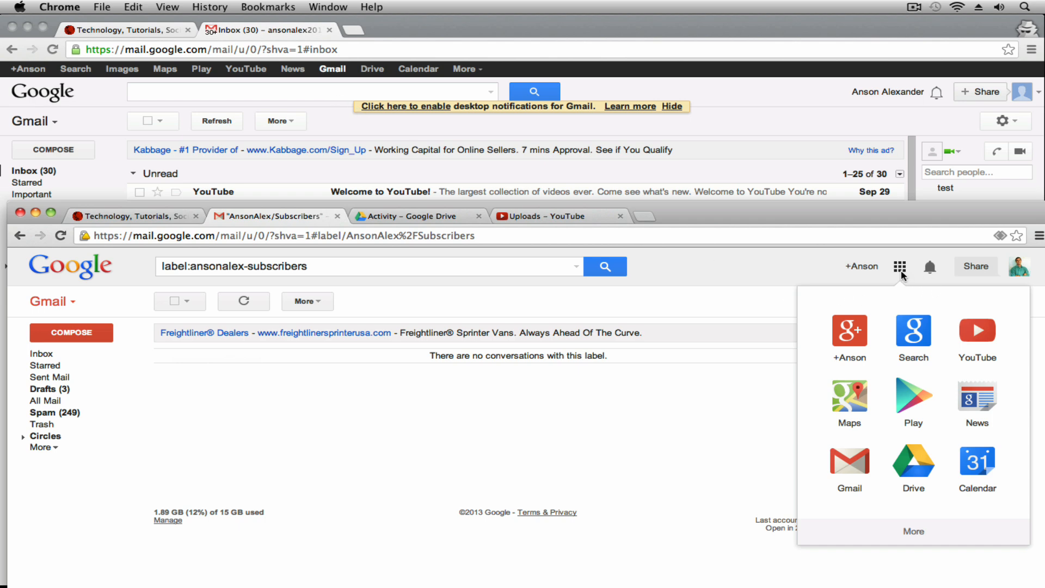
{"action": "mouse_move", "coordinate": [900, 267]}
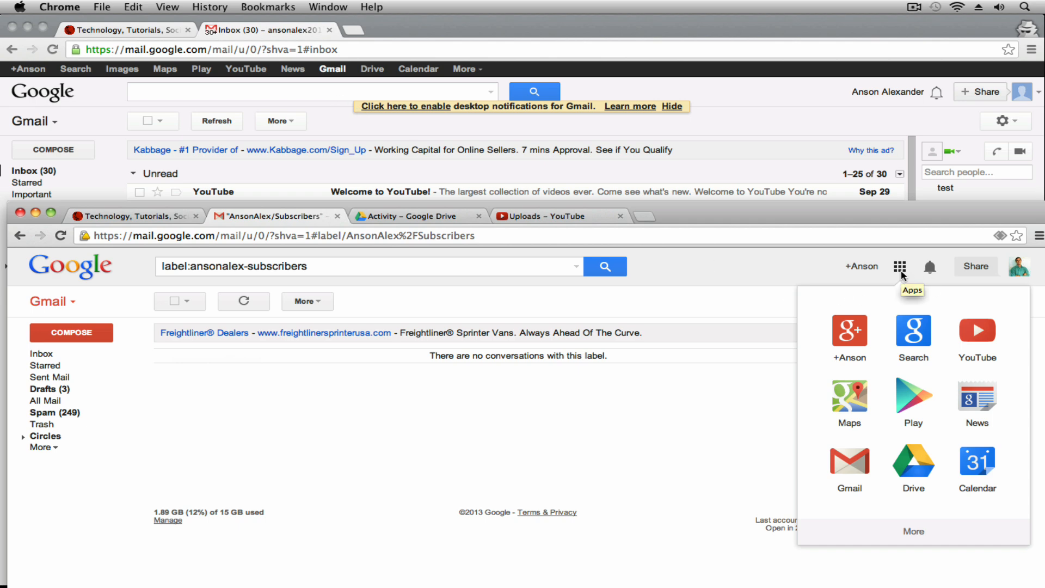